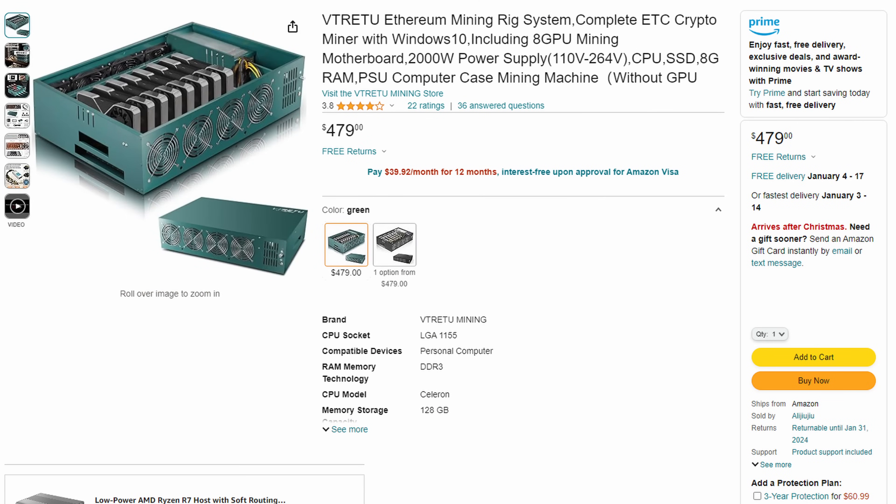
Show the Conflux Network home page, then move on to the Fluent Wallet site
{"action": "left_click", "coordinate": [17, 204]}
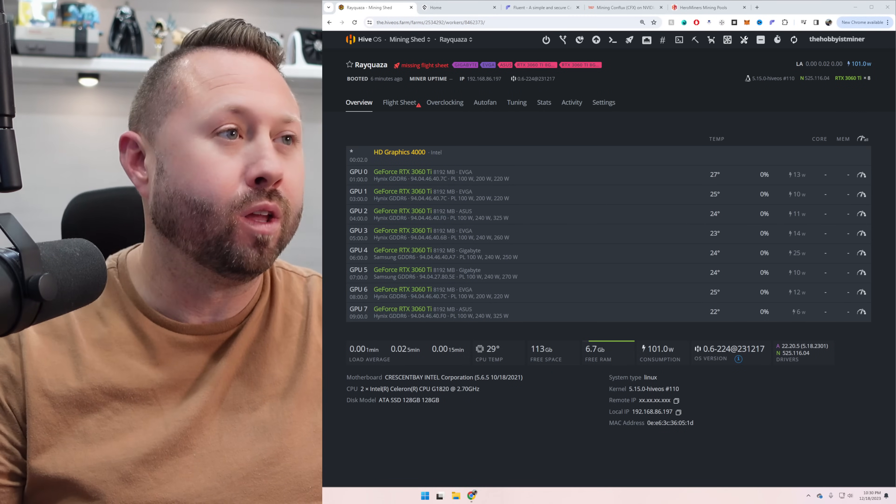
{"action": "left_click", "coordinate": [457, 8]}
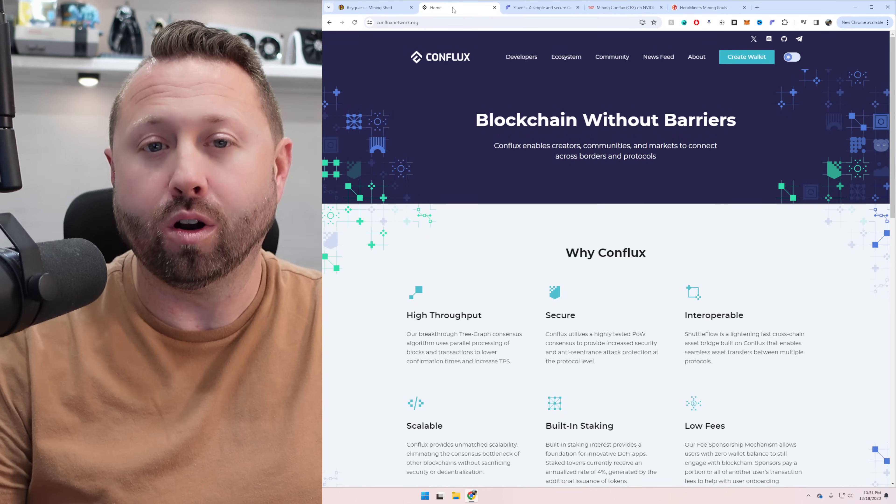
{"action": "left_click", "coordinate": [541, 8]}
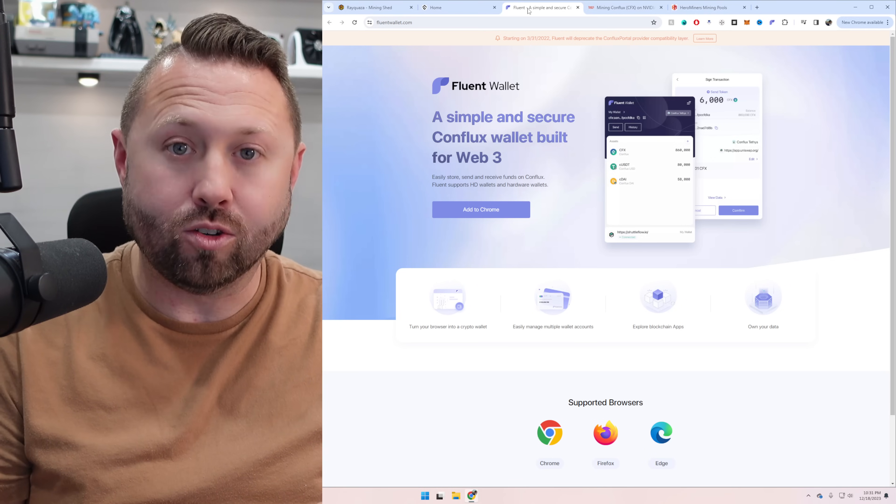
Return to the Hive OS 'Workers - Mining Shed' farm page
{"action": "left_click", "coordinate": [371, 8]}
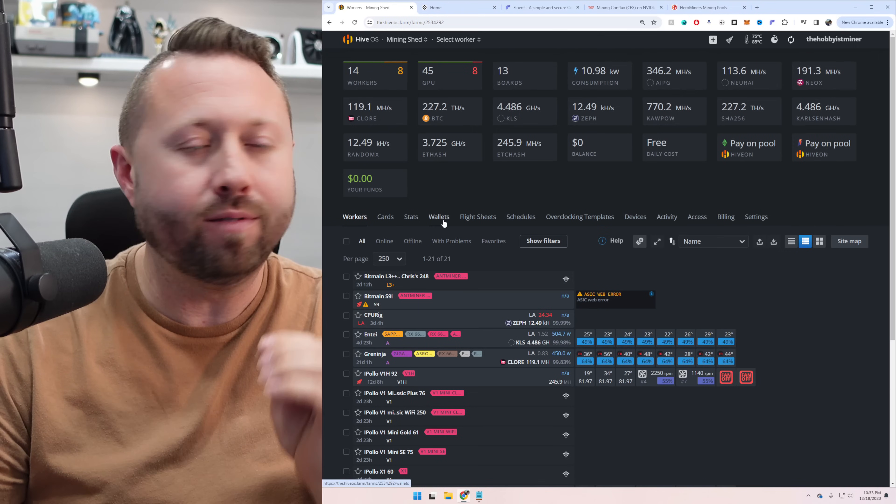
Start a new farm wallet in the Wallets section with CFX as its coin
{"action": "left_click", "coordinate": [438, 216]}
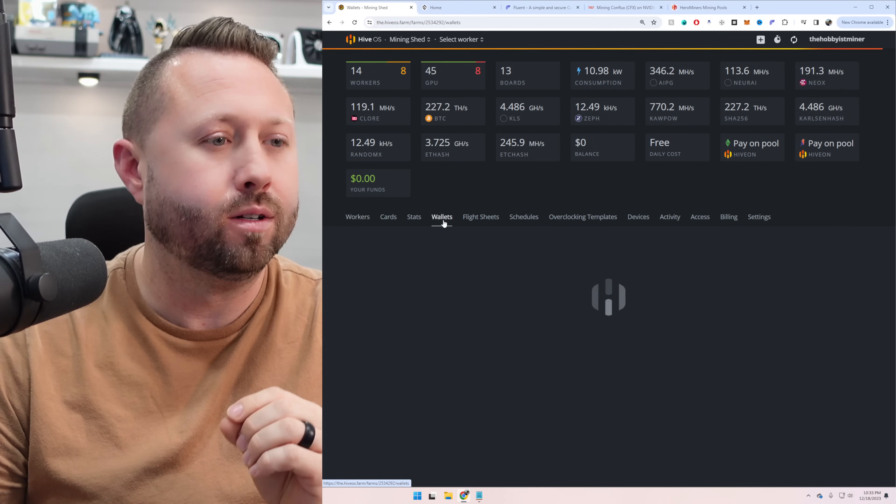
{"action": "left_click", "coordinate": [442, 217]}
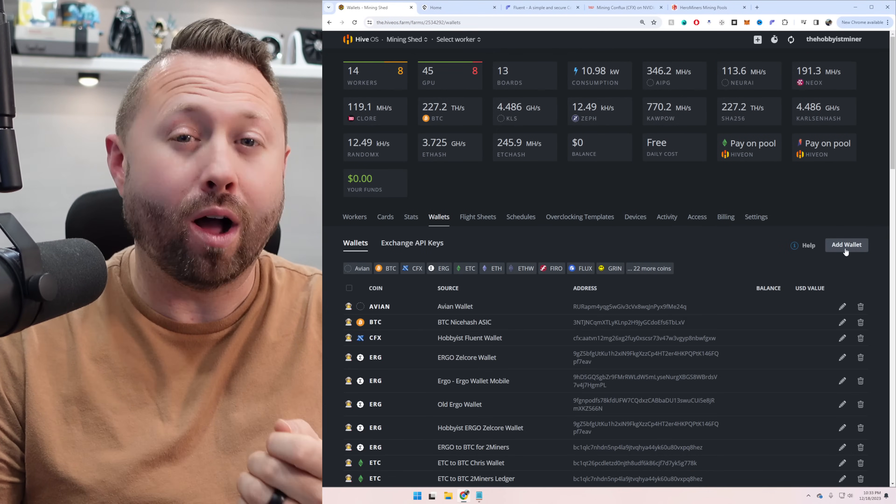
{"action": "left_click", "coordinate": [846, 245]}
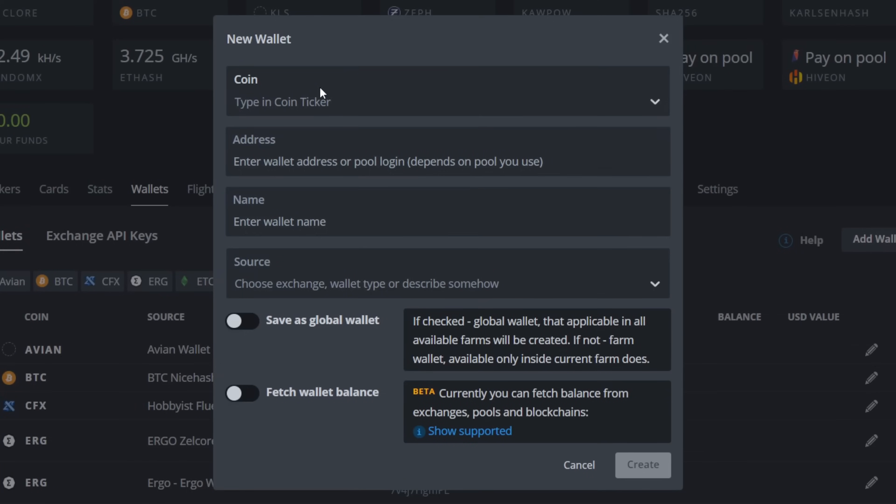
{"action": "left_click", "coordinate": [447, 101]}
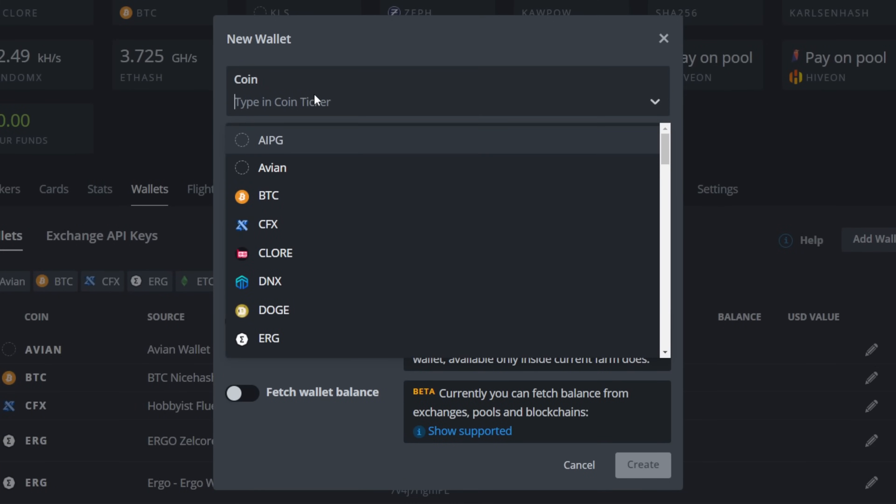
{"action": "left_click", "coordinate": [267, 224]}
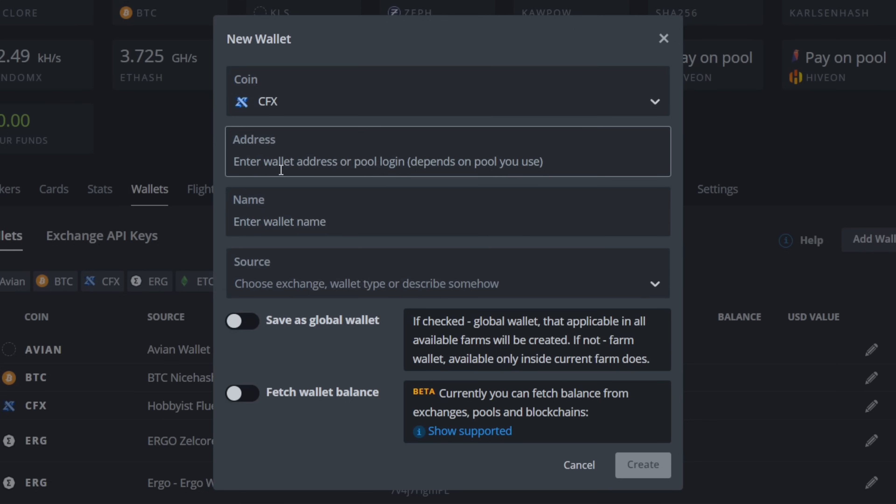
{"action": "type", "text": "cfx:aatvn12mg26xg2fuy0xscsr73v47w3vgyp8nbwfgxw"}
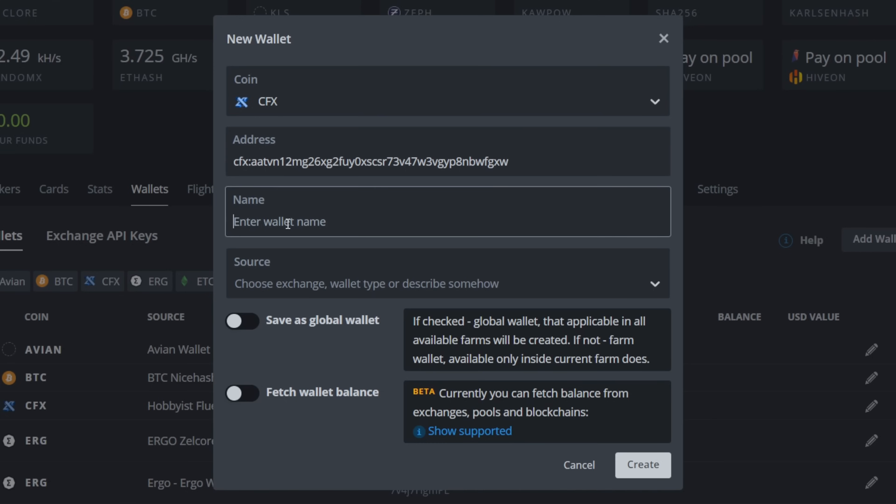
{"action": "type", "text": "Conflux Fluent"}
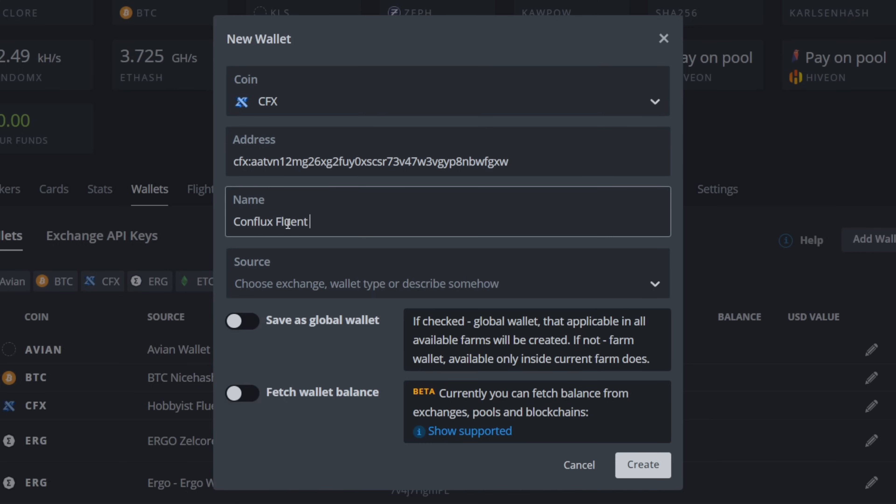
{"action": "type", "text": "Browser W"}
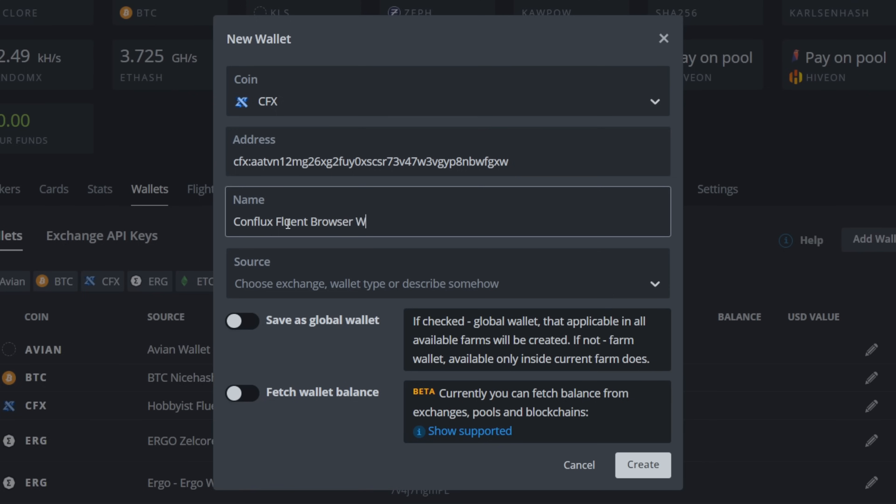
{"action": "type", "text": "allet"}
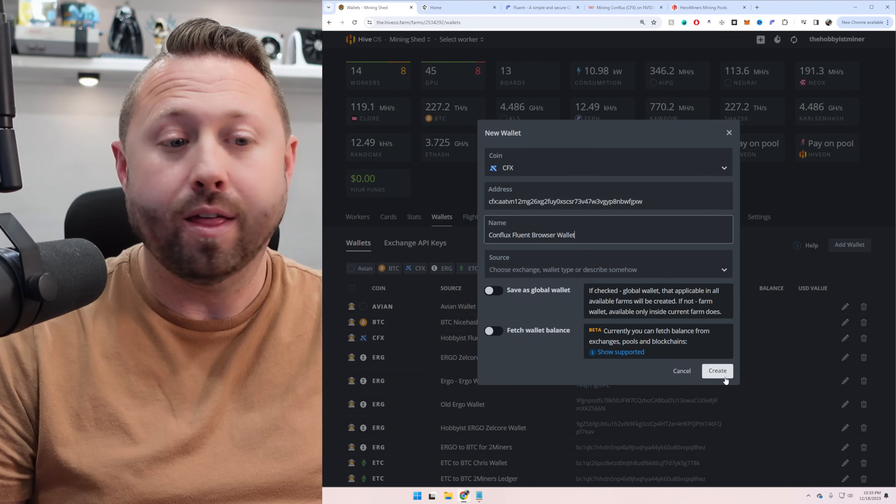
{"action": "left_click", "coordinate": [717, 371]}
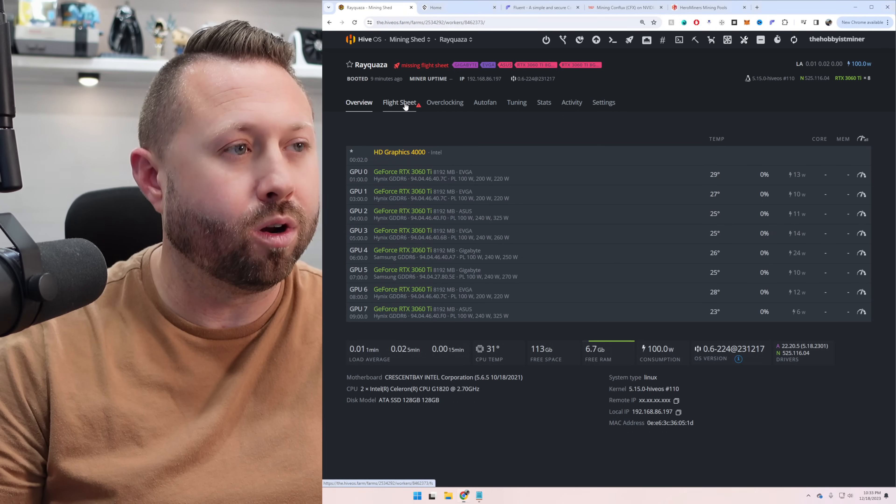
Start a new CFX flight sheet for the rig using the Conflux Fluent Browser Wallet
{"action": "left_click", "coordinate": [398, 102]}
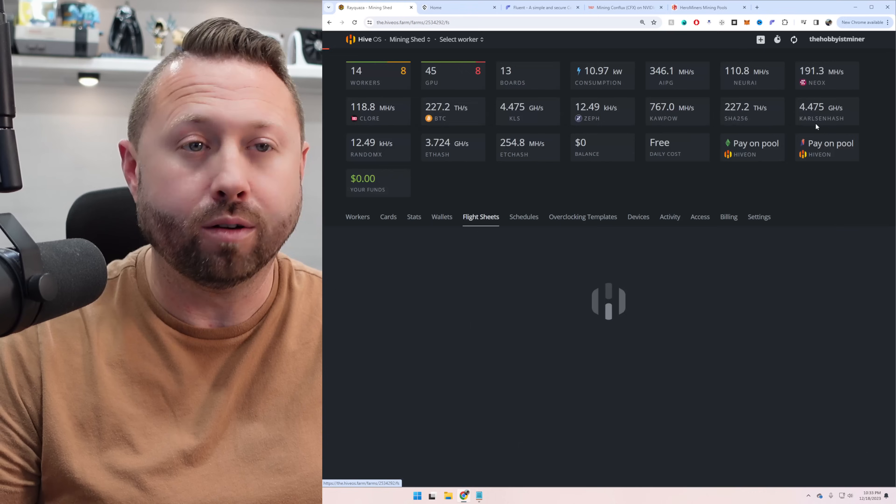
{"action": "left_click", "coordinate": [480, 217]}
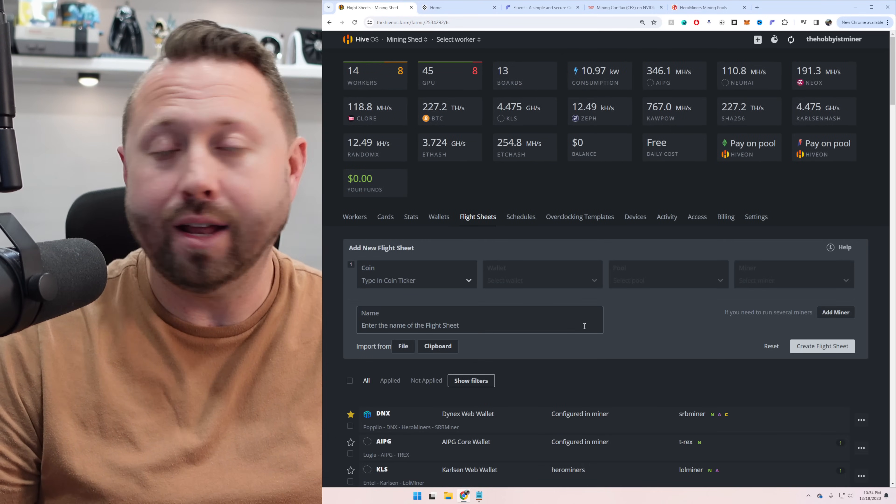
{"action": "left_click", "coordinate": [416, 279]}
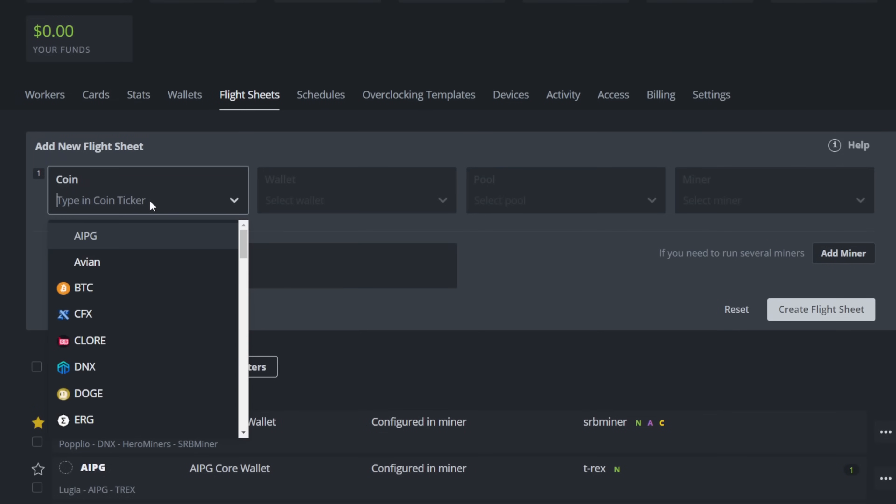
{"action": "left_click", "coordinate": [83, 313]}
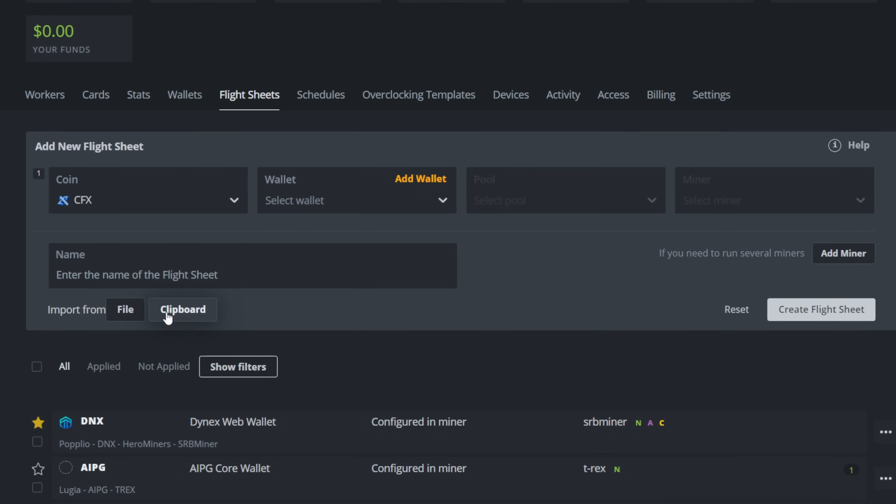
{"action": "left_click", "coordinate": [356, 200]}
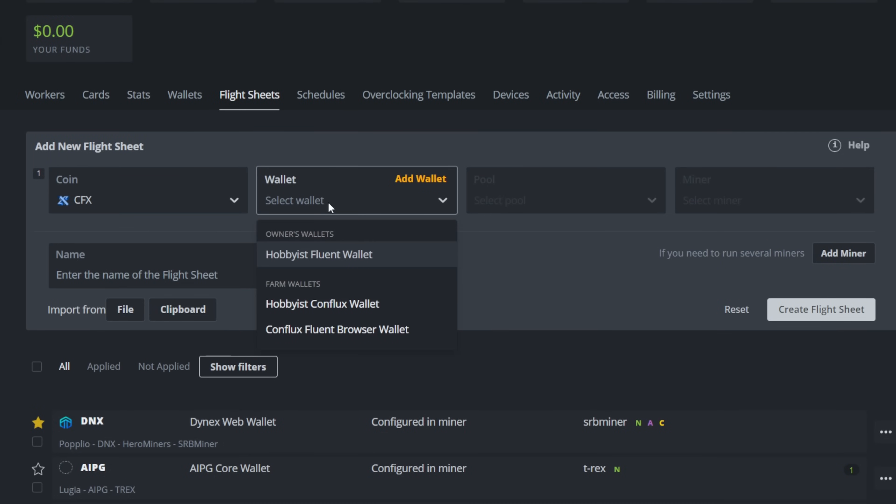
{"action": "mouse_move", "coordinate": [318, 329]}
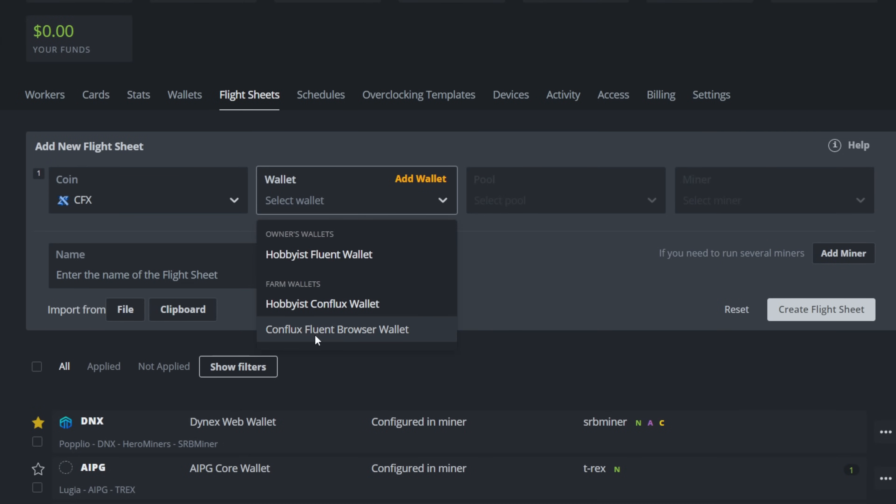
{"action": "mouse_move", "coordinate": [330, 336]}
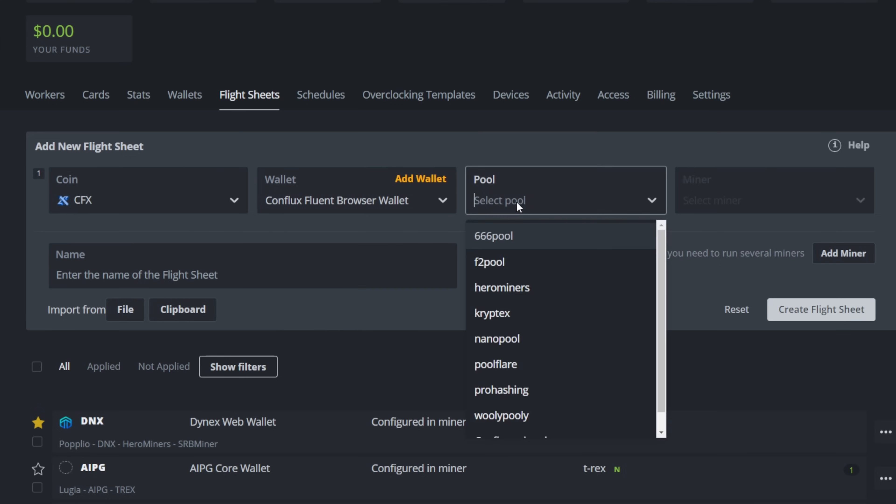
Set the pool to herominers with SSL URLs and the USA (East) server
{"action": "type", "text": "hero"}
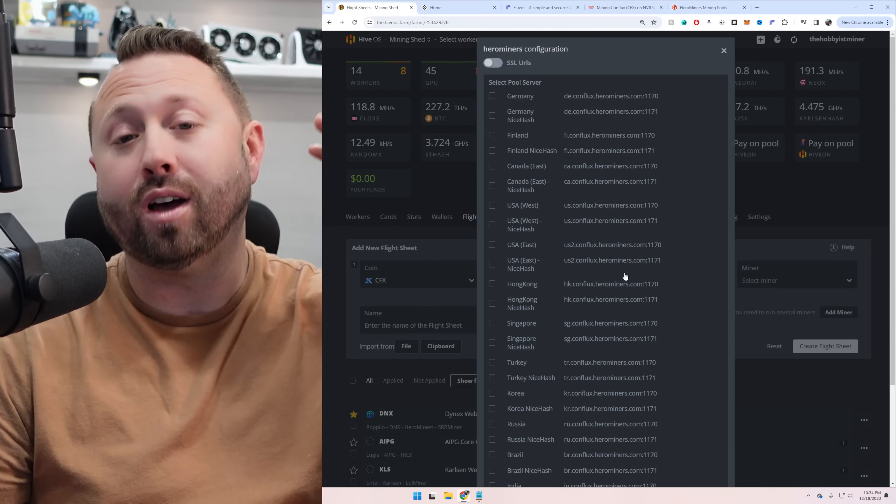
{"action": "left_click", "coordinate": [491, 63]}
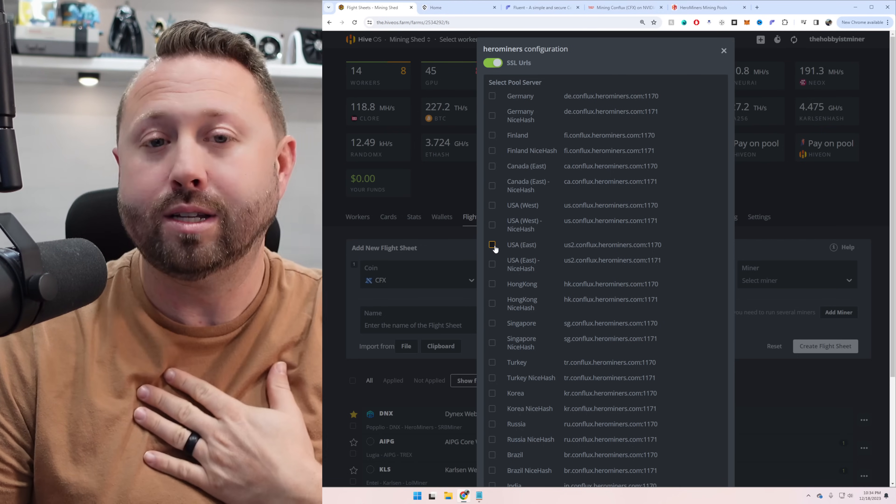
{"action": "left_click", "coordinate": [491, 245]}
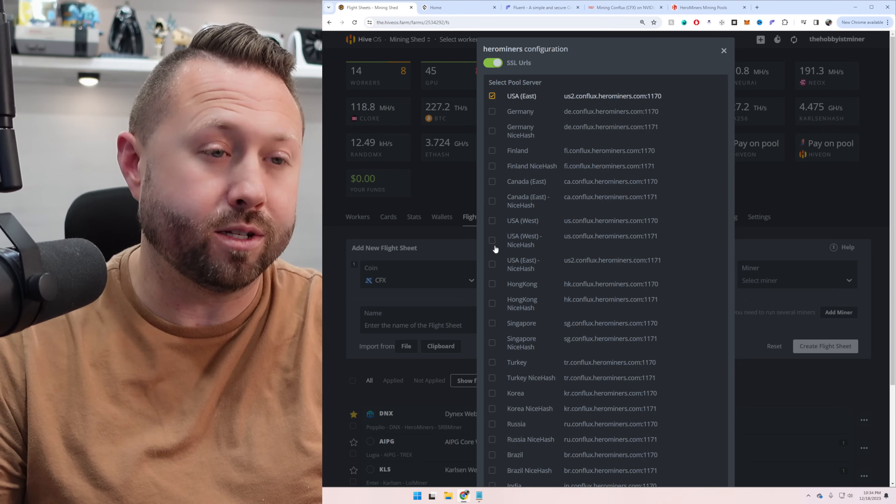
{"action": "scroll", "scroll_direction": "down", "scroll_amount": 3}
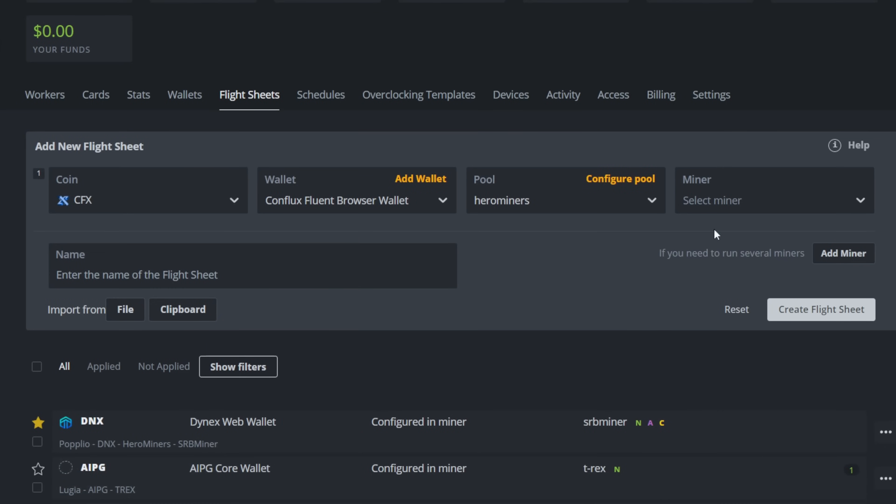
Choose Rigel Miner and create the flight sheet 'CFX - Herominers - Rigel Miner'
{"action": "left_click", "coordinate": [771, 190]}
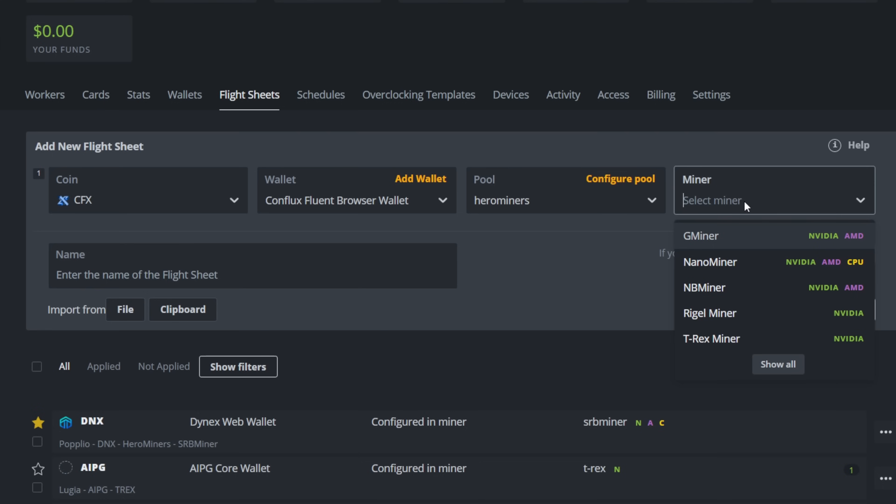
{"action": "mouse_move", "coordinate": [749, 263]}
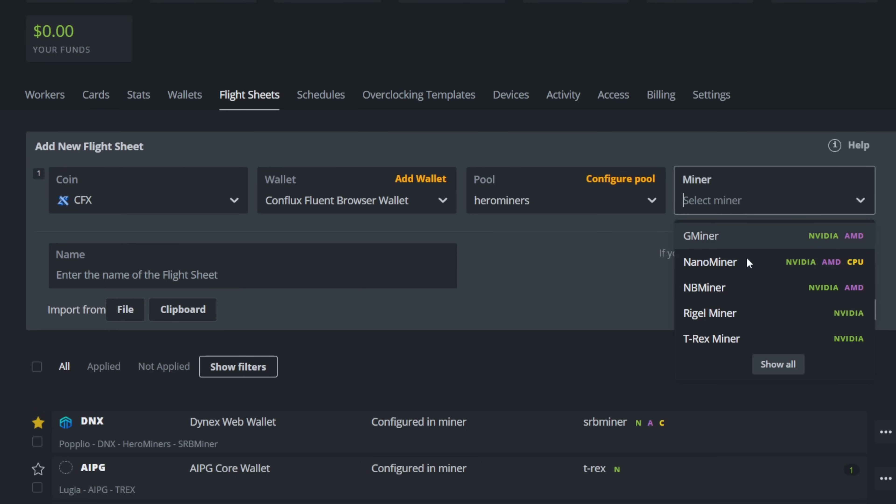
{"action": "left_click", "coordinate": [709, 312]}
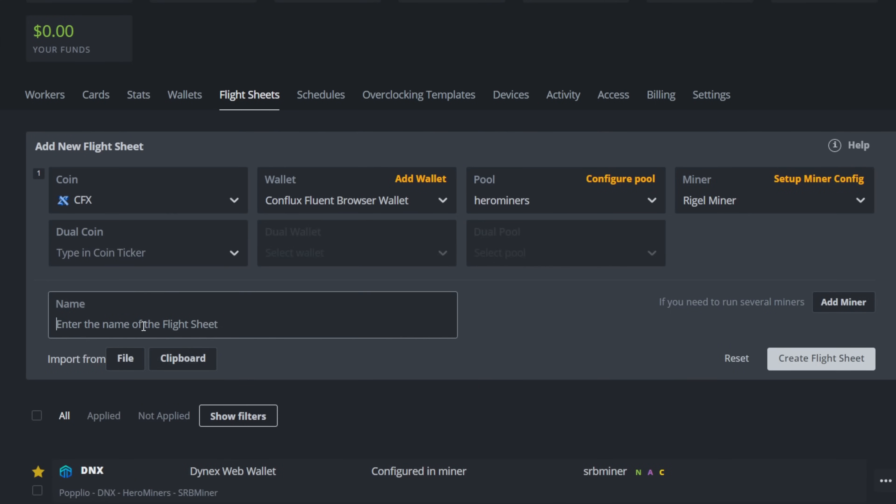
{"action": "type", "text": "CFX -"}
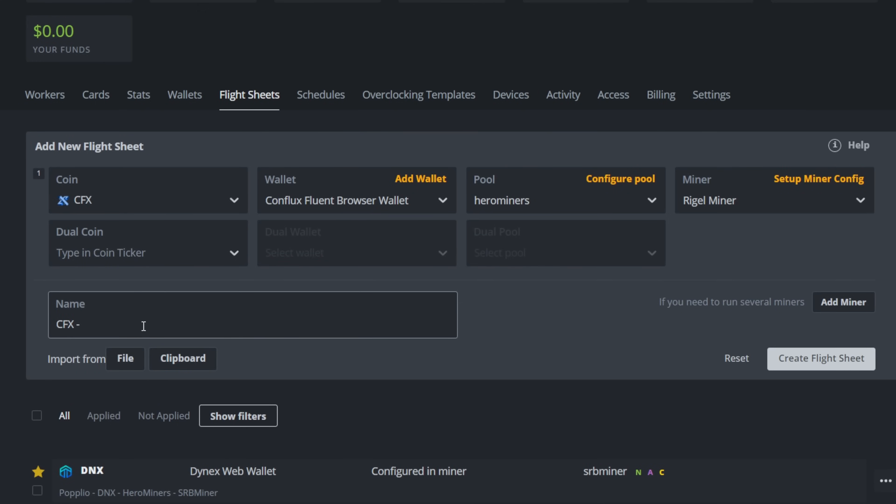
{"action": "type", "text": "Herominers"}
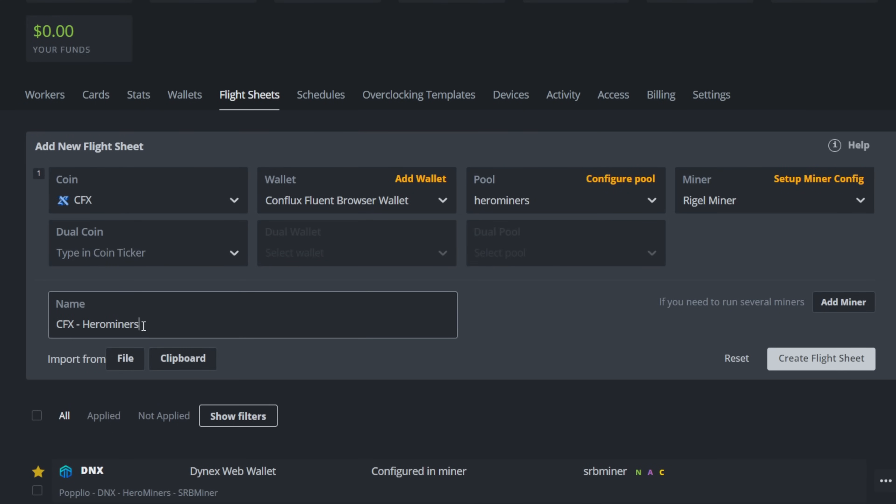
{"action": "type", "text": "- Rigel Miner"}
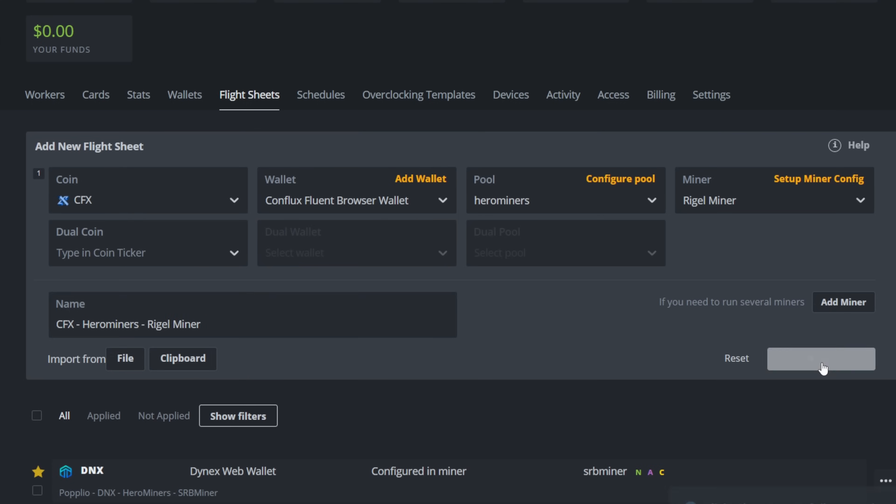
{"action": "left_click", "coordinate": [820, 358]}
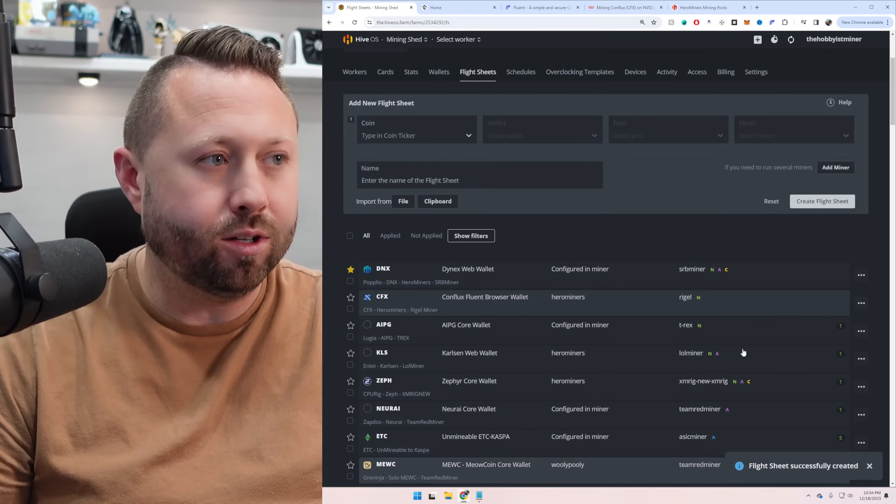
Launch the CFX - Herominers - Rigel Miner flight sheet on the Rayquaza rig
{"action": "left_click", "coordinate": [354, 71]}
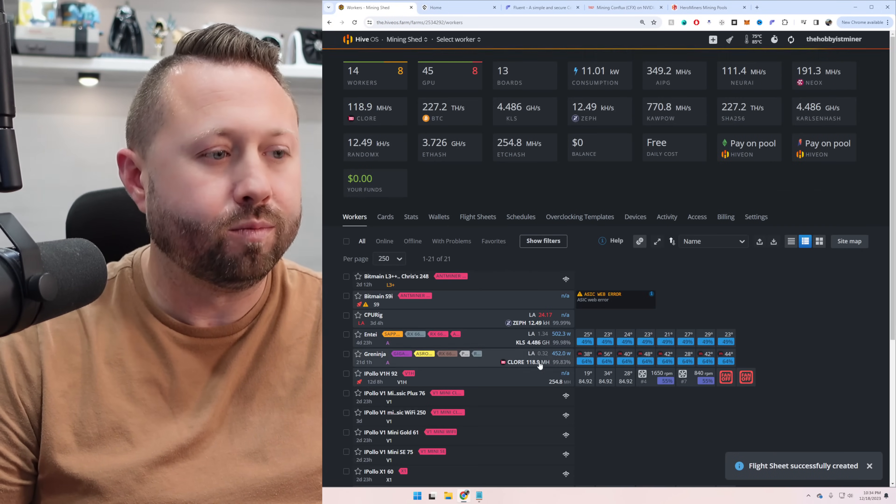
{"action": "scroll", "scroll_direction": "down", "scroll_amount": 3}
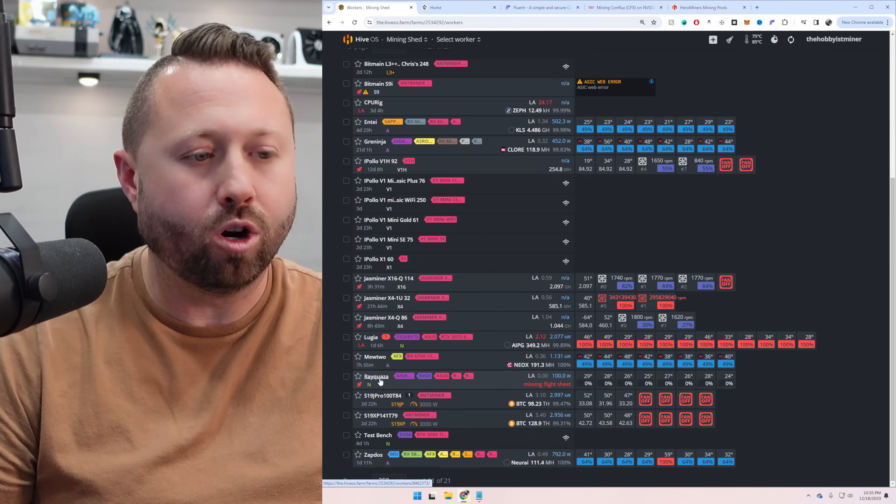
{"action": "left_click", "coordinate": [376, 376]}
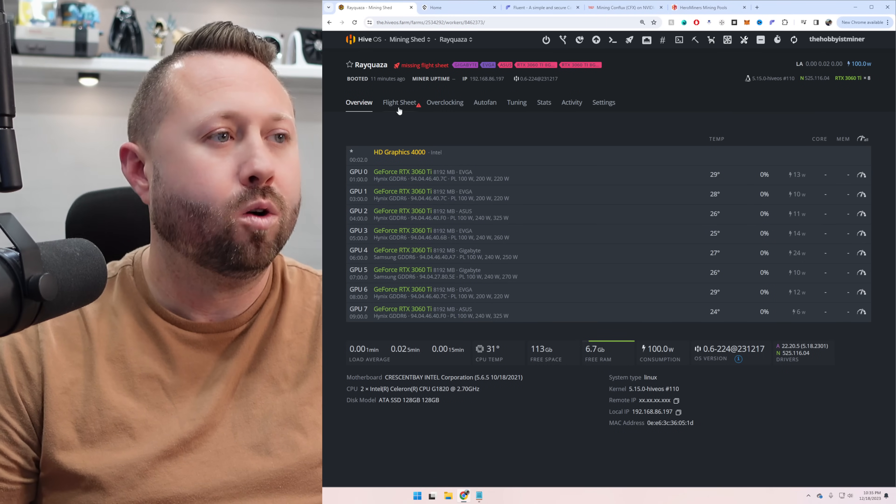
{"action": "left_click", "coordinate": [396, 102]}
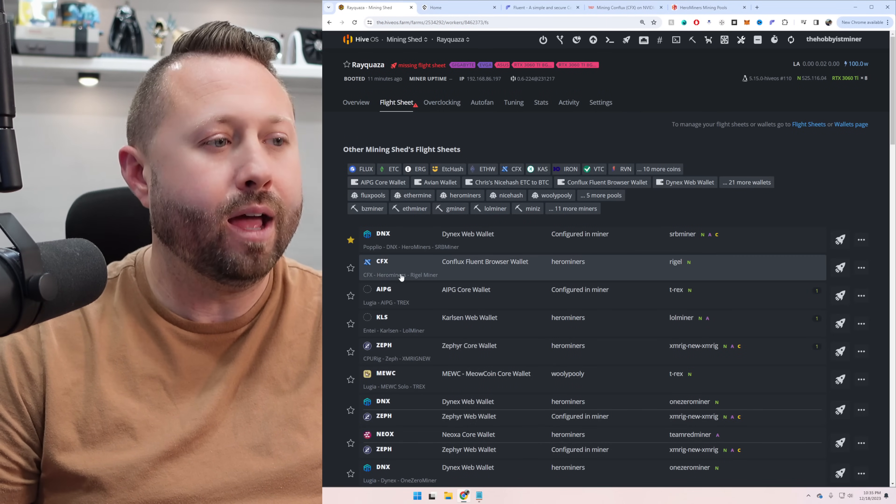
{"action": "mouse_move", "coordinate": [446, 276]}
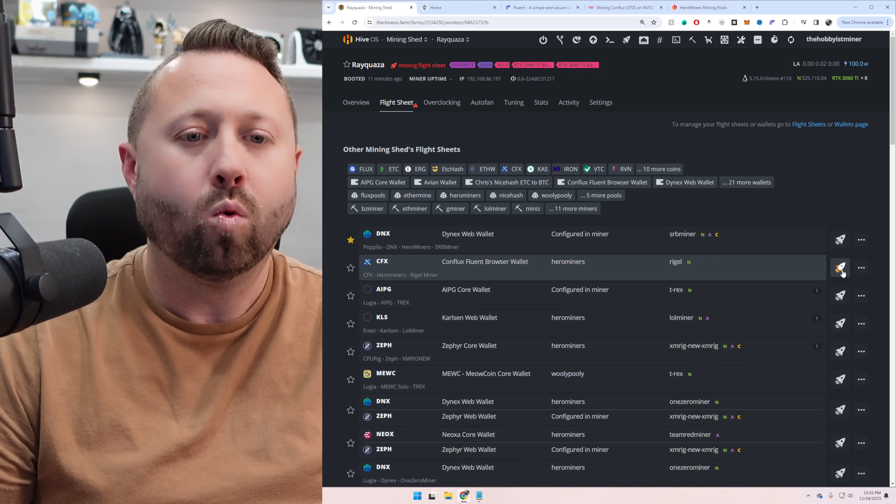
{"action": "left_click", "coordinate": [840, 267]}
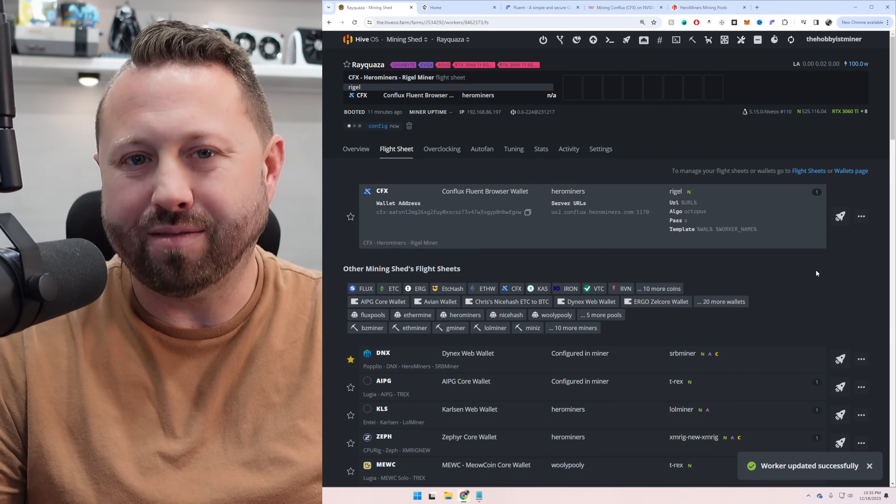
View Rayquaza's overview mining CFX at about 435.7 MH, then the hashrate.no 3060 Ti page
{"action": "left_click", "coordinate": [356, 149]}
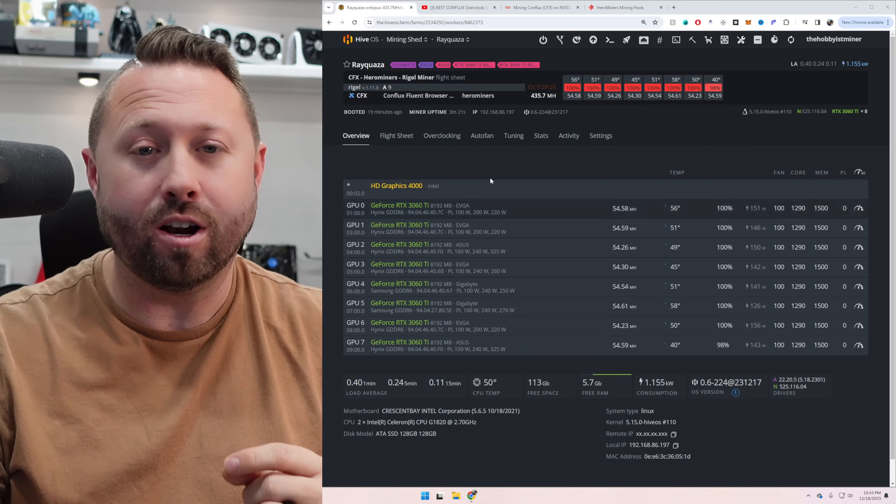
{"action": "left_click", "coordinate": [537, 7]}
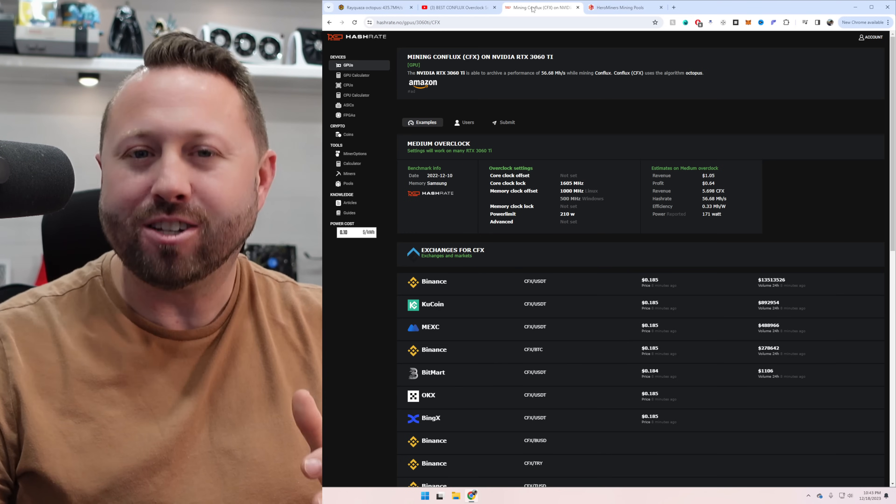
Switch to the YouTube BEST CONFLUX Overclock settings video
{"action": "left_click", "coordinate": [458, 7]}
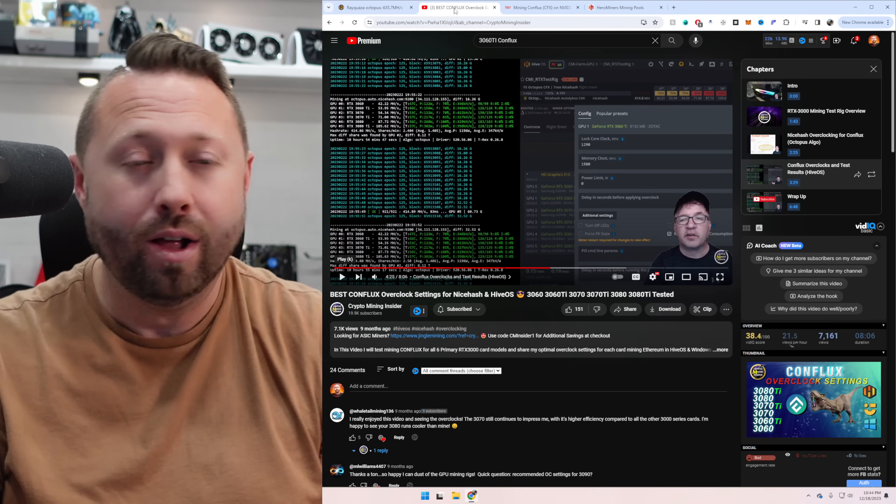
Return to Rayquaza's Hive OS overview with eight RTX 3060 Ti cards at about 434.7 MH/s
{"action": "left_click", "coordinate": [372, 7]}
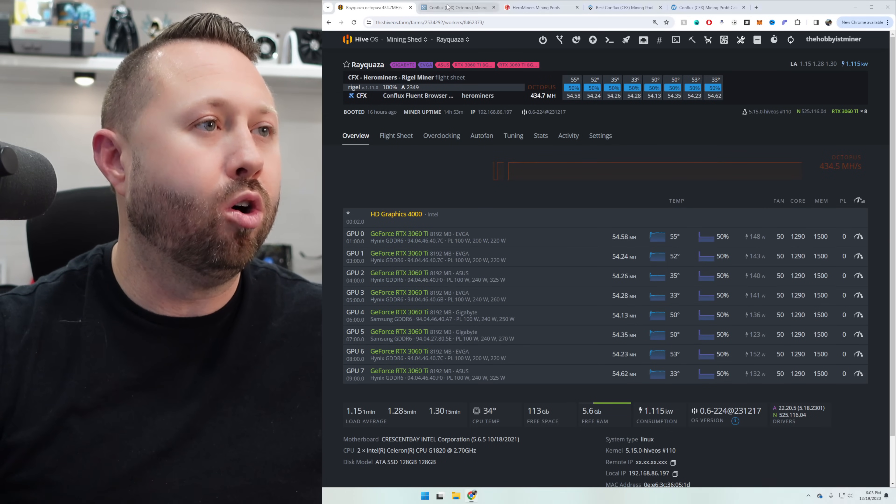
View the MiningPoolStats Conflux pool rankings with herominers.com first
{"action": "left_click", "coordinate": [454, 7]}
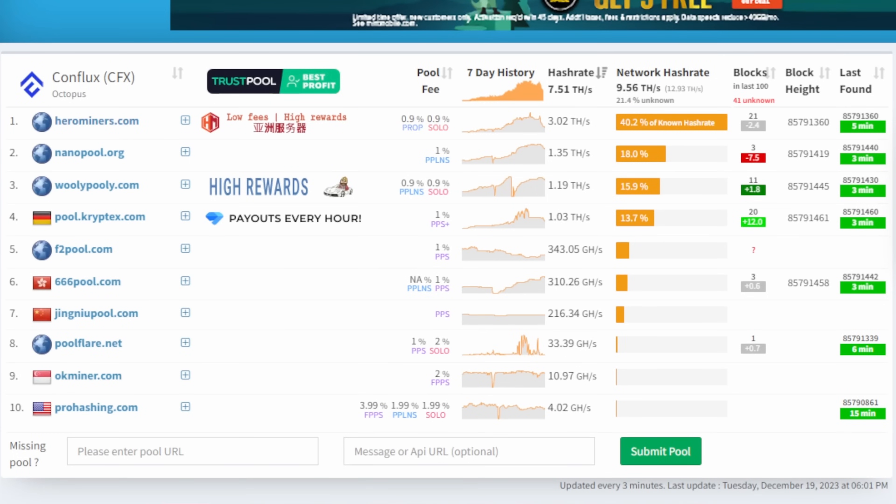
{"action": "mouse_move", "coordinate": [318, 55]}
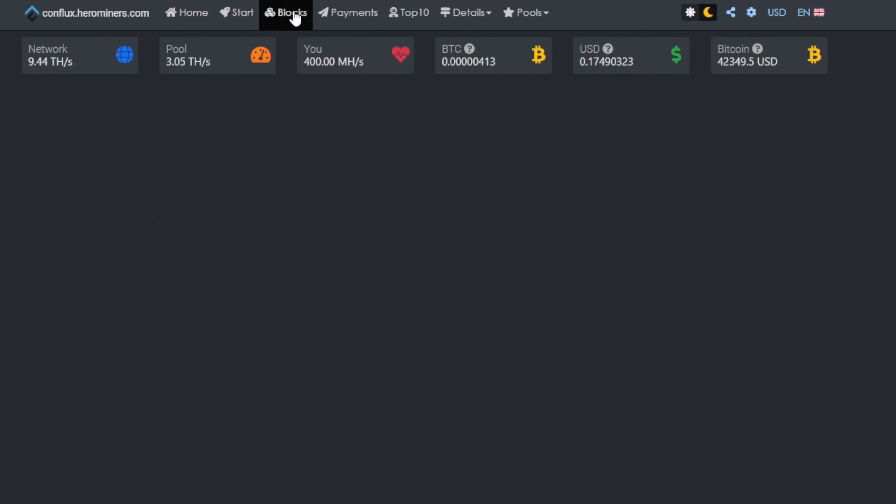
Show the Conflux pool's blocks found over 30 days with 101% average 24h luck
{"action": "left_click", "coordinate": [286, 13]}
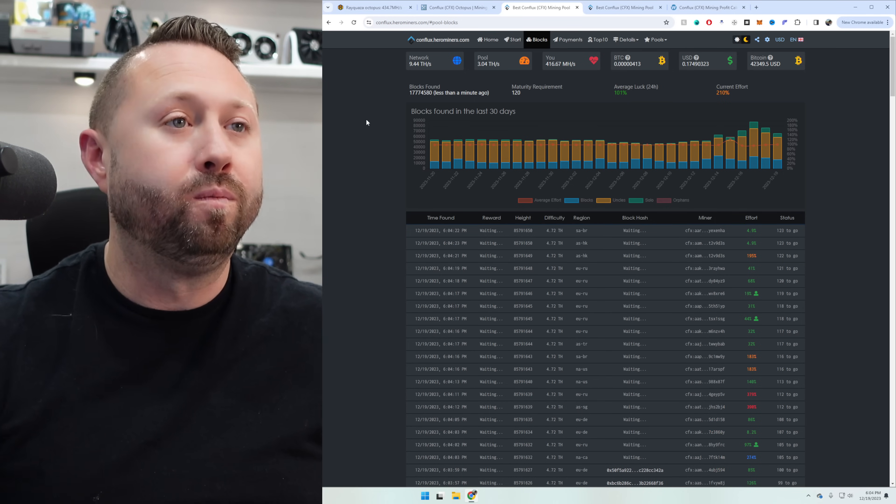
Return to the Conflux pool home with Octopus regional servers and 3,748 connected miners
{"action": "left_click", "coordinate": [487, 40]}
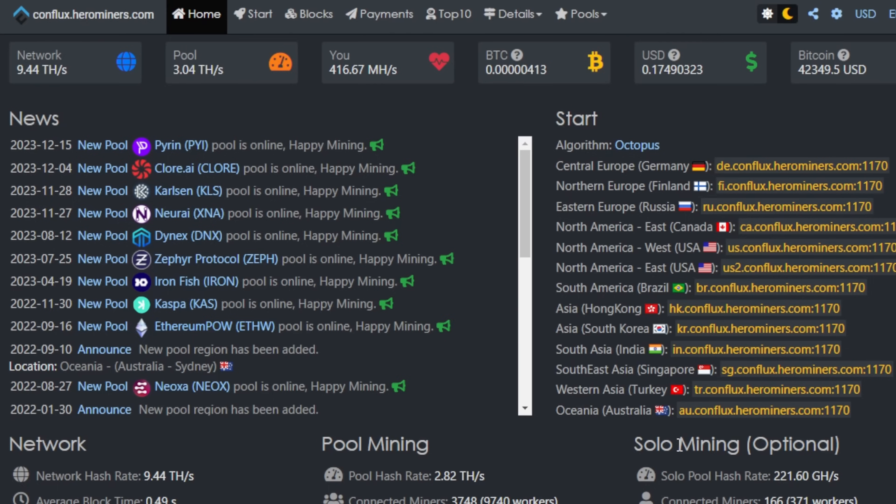
{"action": "mouse_move", "coordinate": [678, 439]}
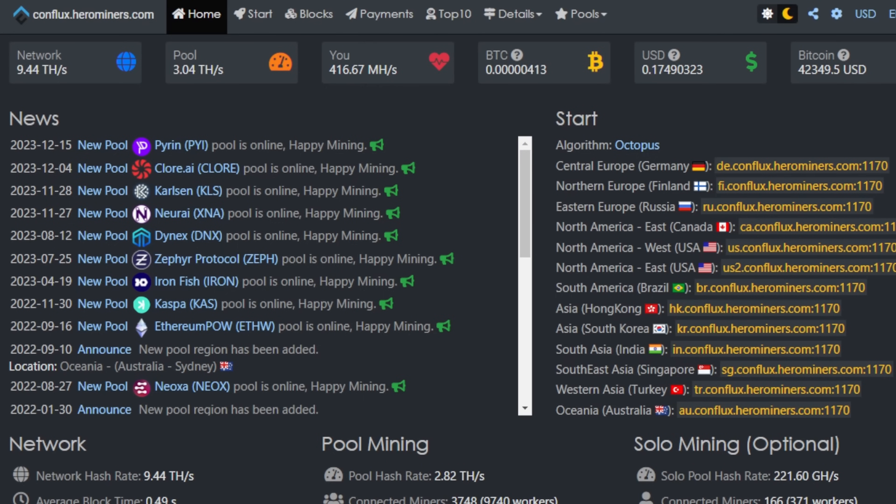
Review the wallet's Stats & Payment History, highlighting the pending balance and payouts
{"action": "scroll", "scroll_direction": "down", "scroll_amount": 3}
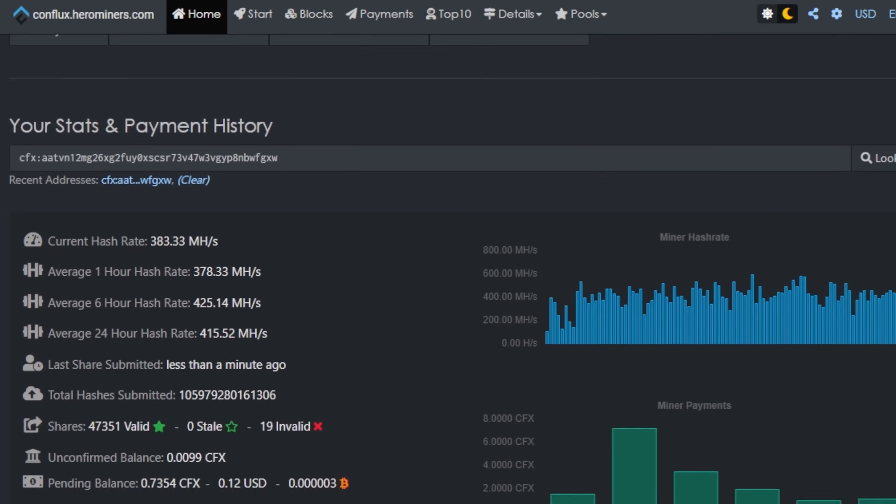
{"action": "scroll", "scroll_direction": "down", "scroll_amount": 3}
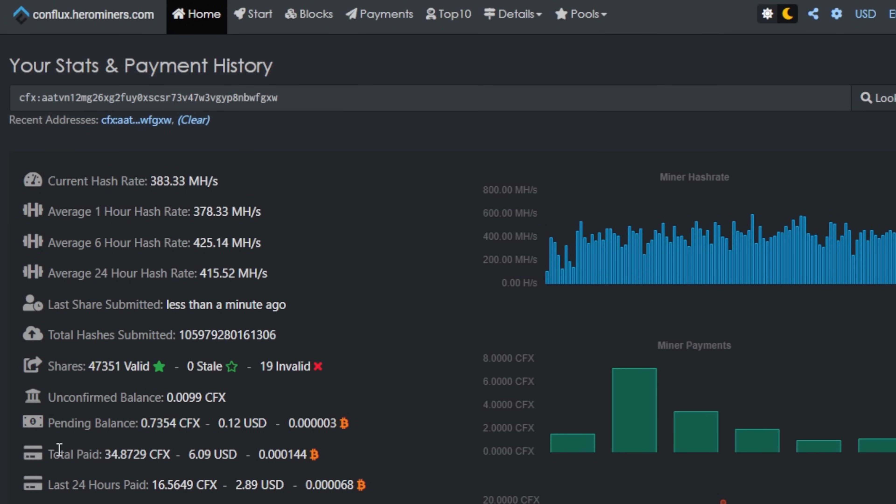
{"action": "double_click", "coordinate": [123, 453]}
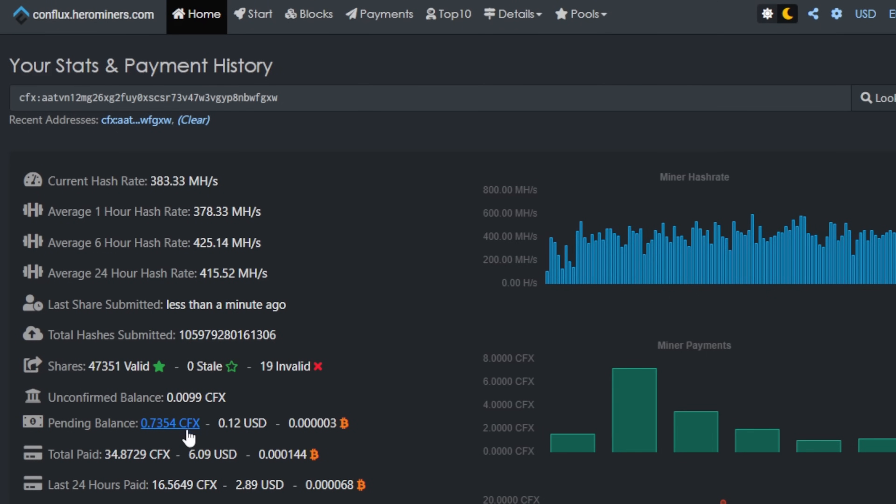
{"action": "scroll", "scroll_direction": "down", "scroll_amount": 3}
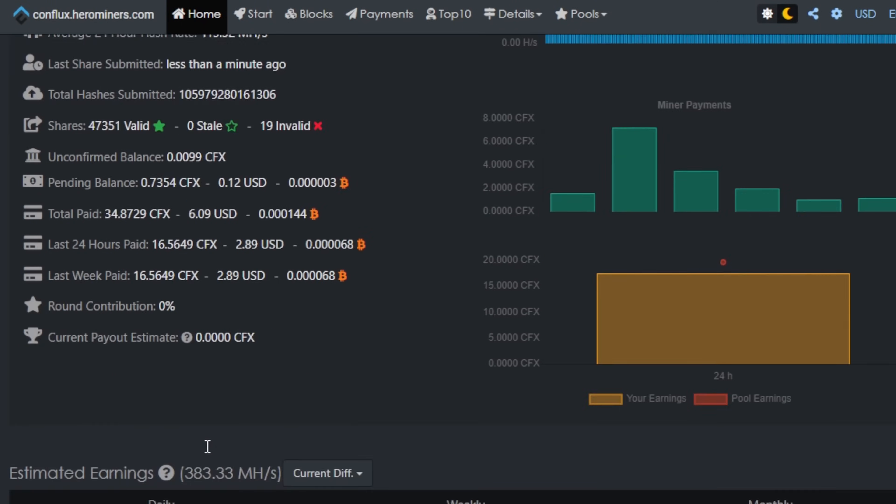
{"action": "scroll", "scroll_direction": "down", "scroll_amount": 3}
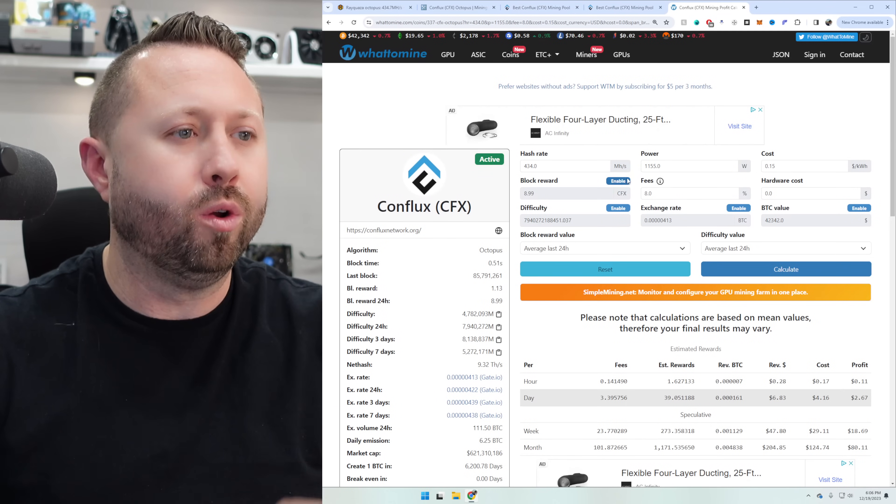
Confirm 434 MH/s and 1155 W entries and highlight the $2.59 daily Conflux profit
{"action": "left_click", "coordinate": [564, 165]}
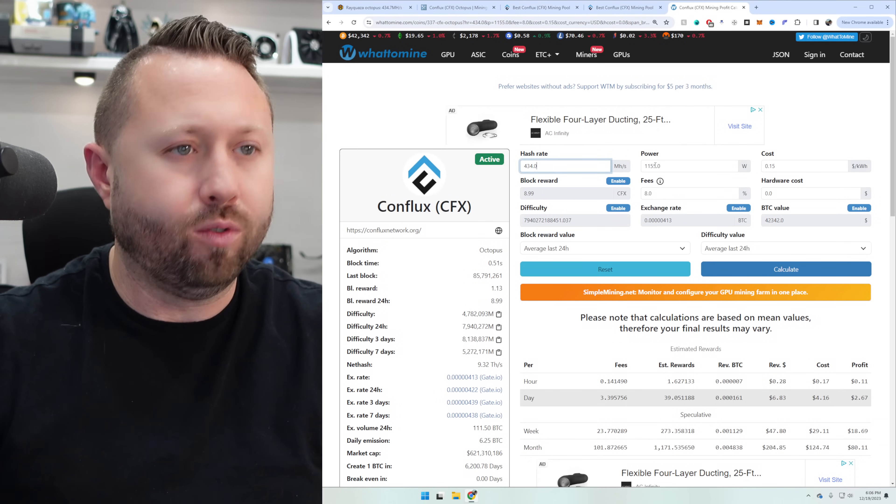
{"action": "left_click", "coordinate": [689, 165]}
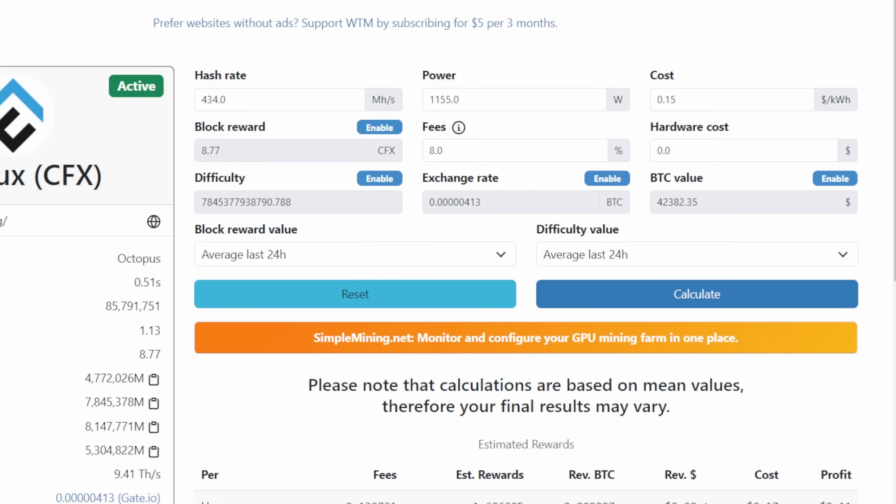
{"action": "scroll", "scroll_direction": "down", "scroll_amount": 3}
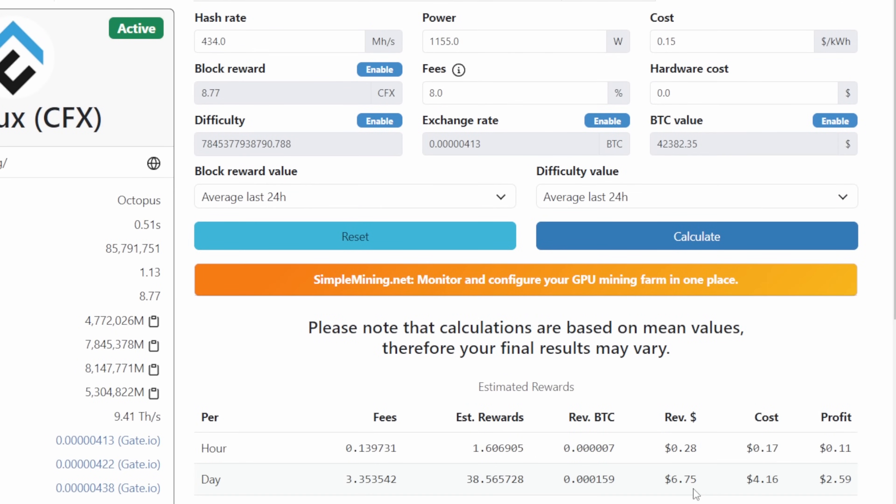
{"action": "mouse_move", "coordinate": [687, 495]}
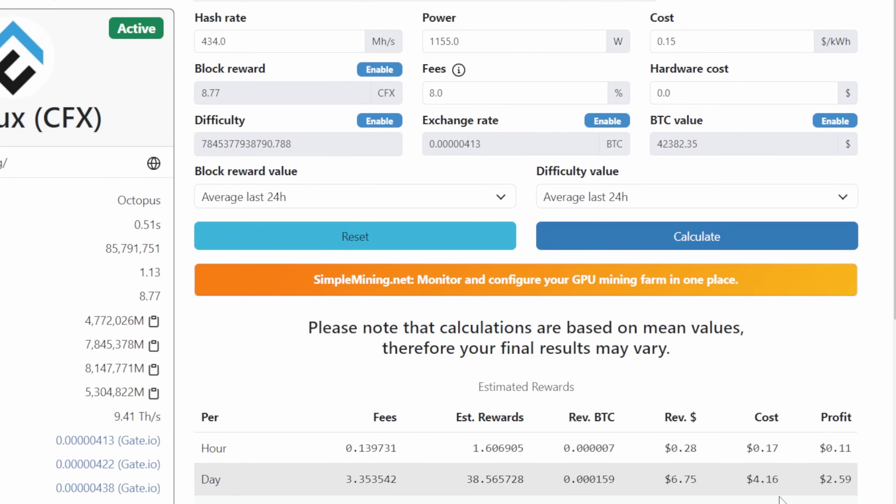
{"action": "double_click", "coordinate": [839, 479]}
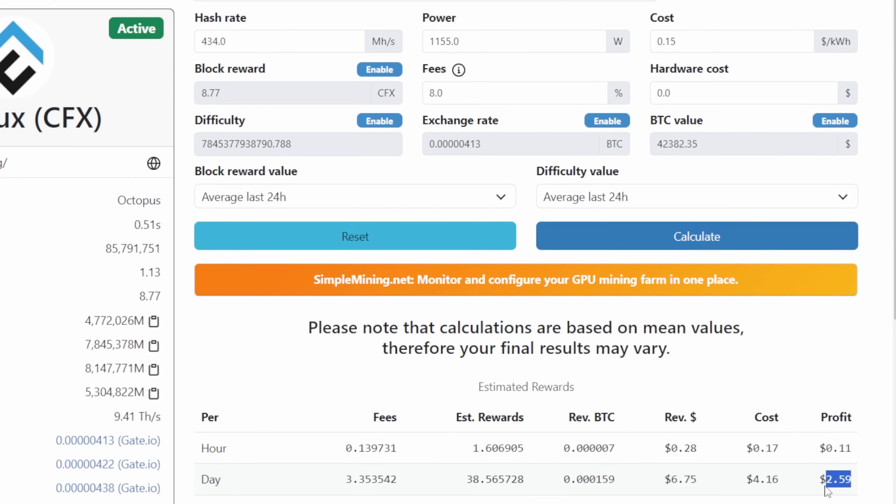